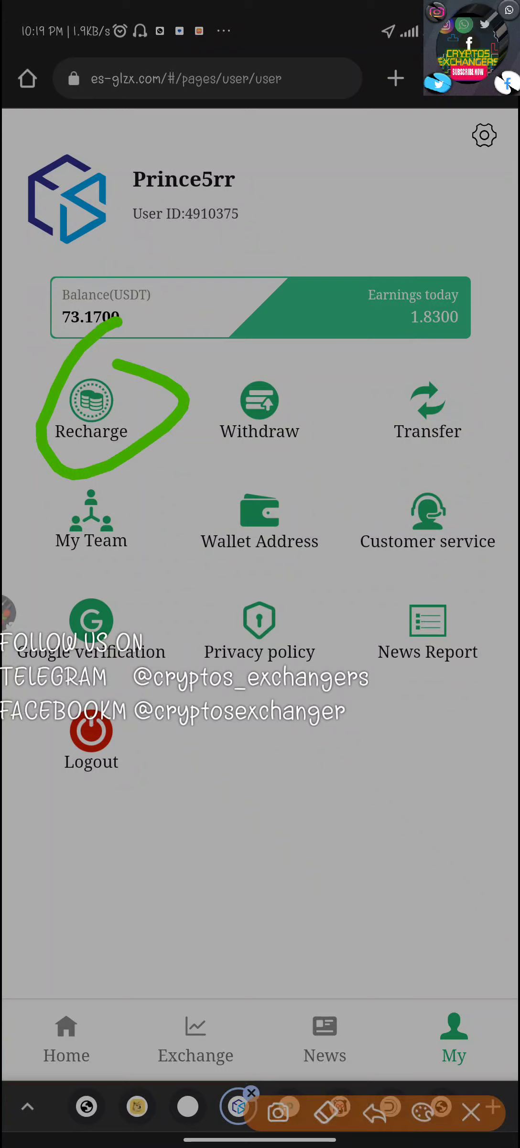
Step: Check the recharge record for the 61.0000 USDT deposit marked Success, then leave it
{"action": "left_click", "coordinate": [91, 401]}
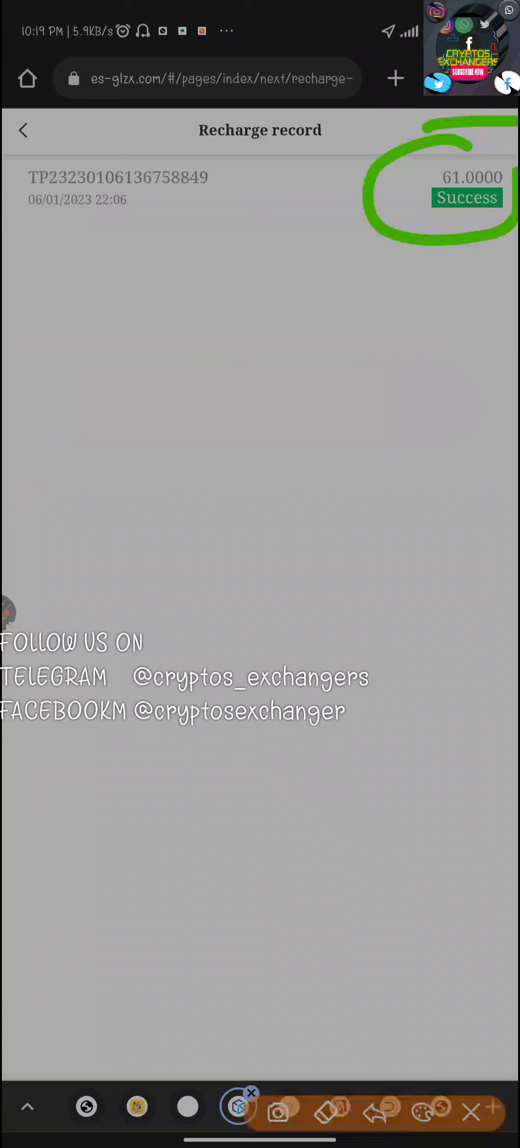
{"action": "left_click", "coordinate": [23, 130]}
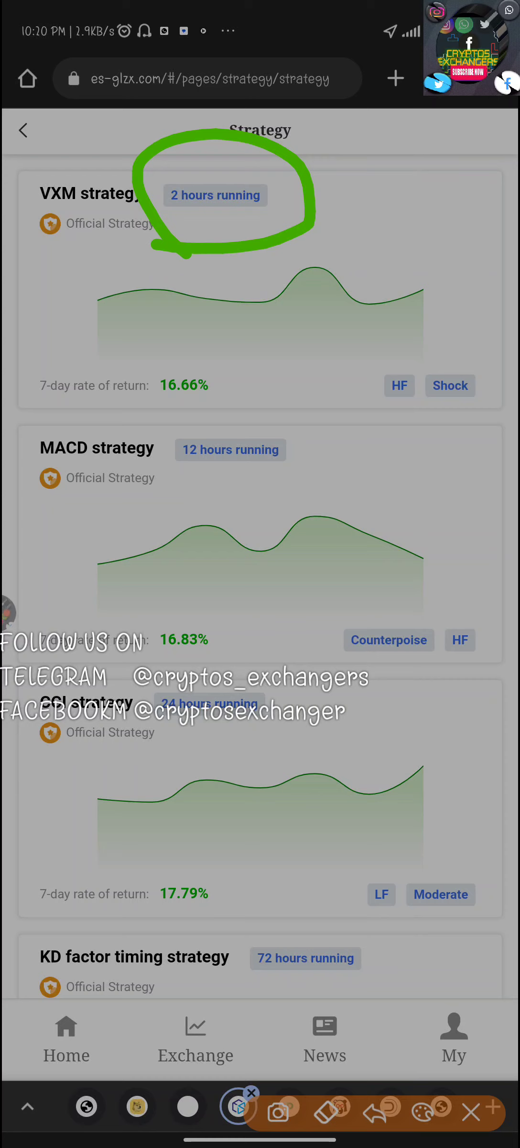
Step: Swipe across the Strategy list to reach the Quant Order page's empty Working tab
{"action": "left_click_drag", "start_coordinate": [154, 498], "coordinate": [276, 498]}
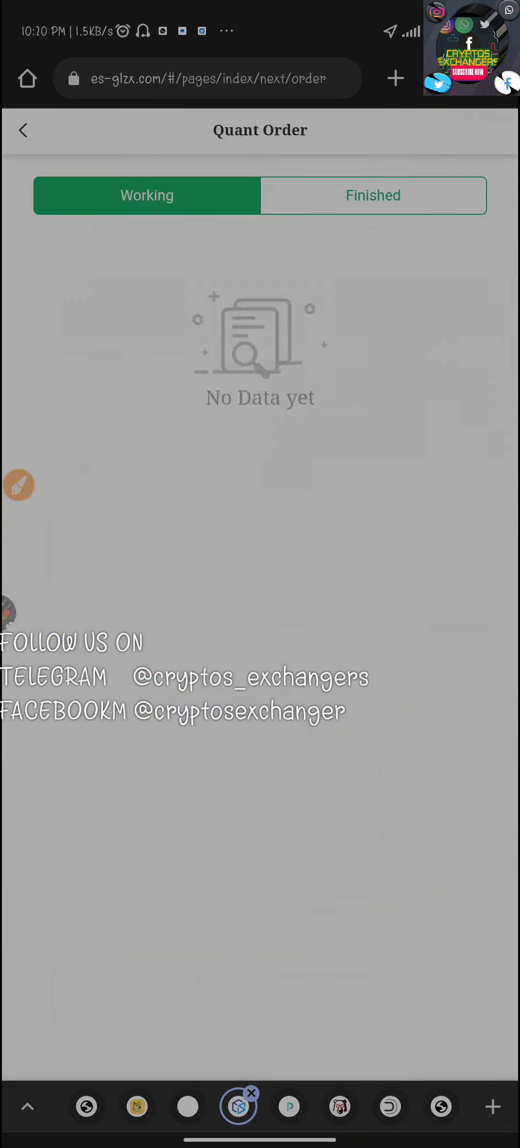
Step: Review the Finished quant orders at 100%, then return to the My account overview
{"action": "left_click", "coordinate": [373, 196]}
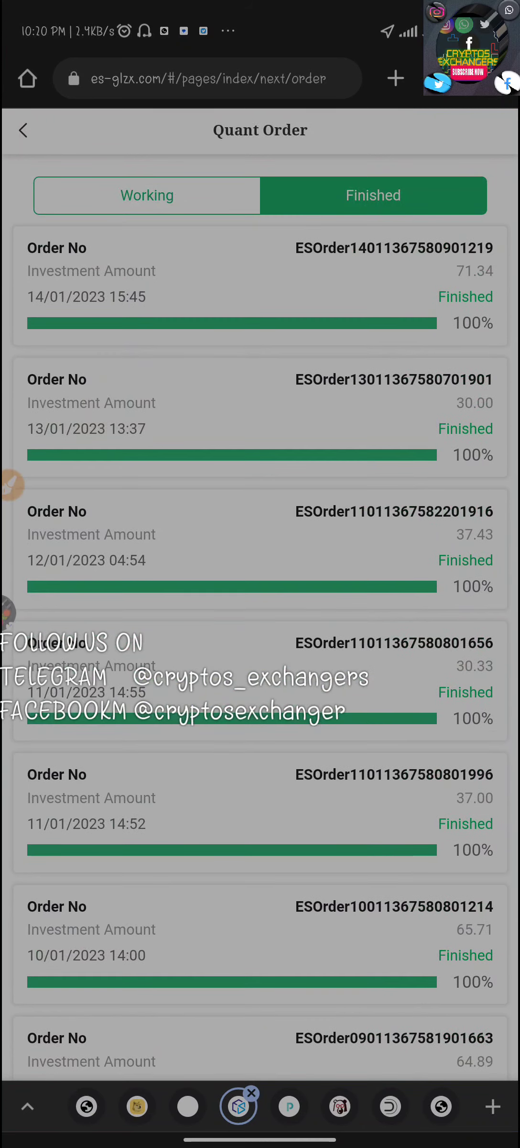
{"action": "scroll", "scroll_direction": "down", "scroll_amount": 3}
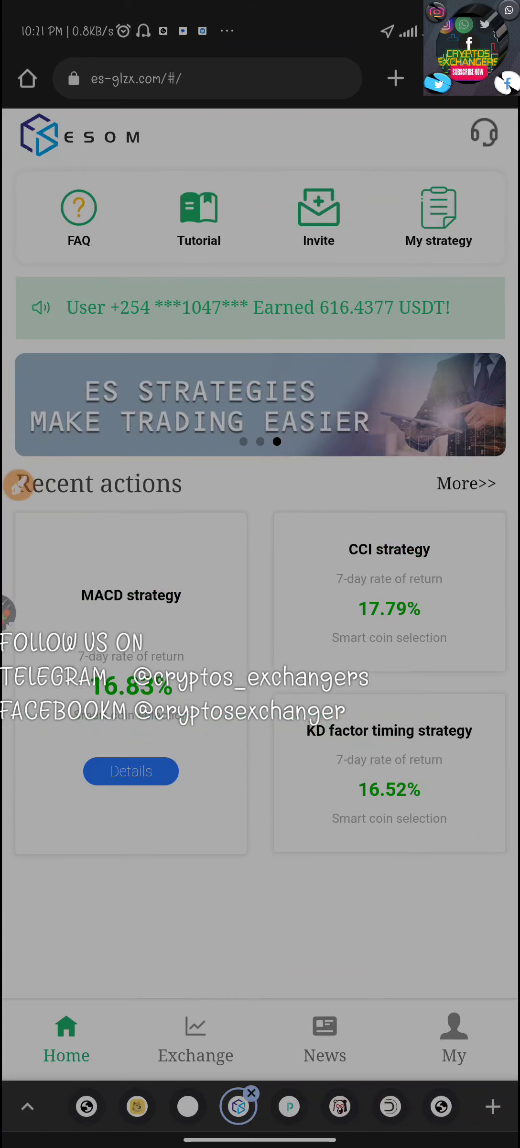
{"action": "left_click", "coordinate": [453, 1038]}
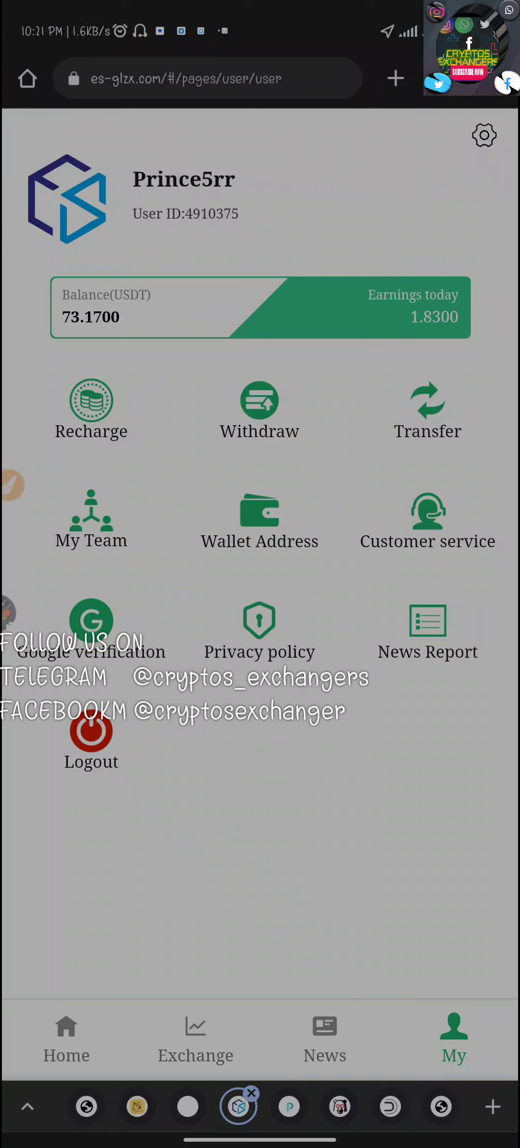
{"action": "left_click", "coordinate": [260, 400]}
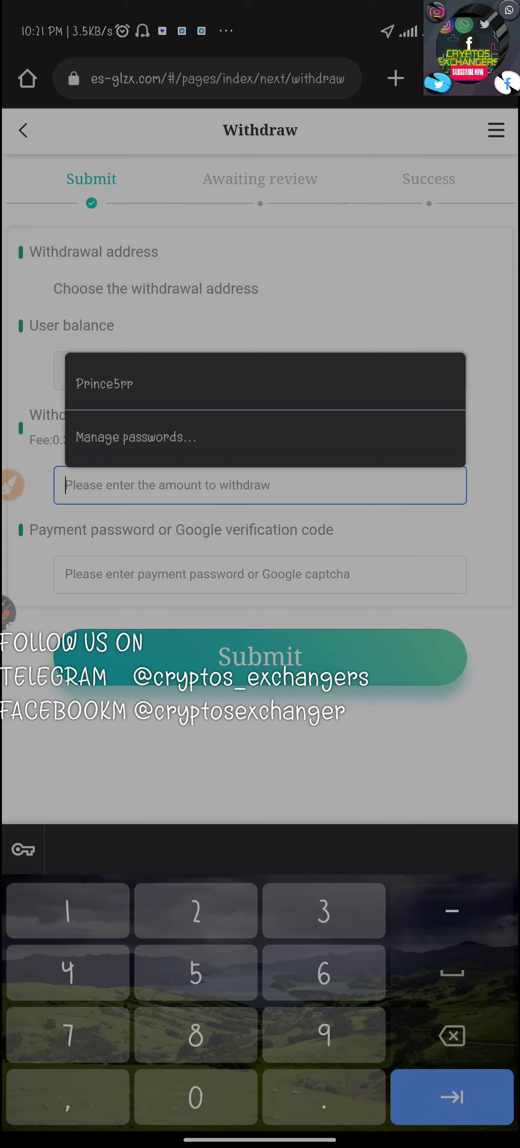
{"action": "type", "text": "51"}
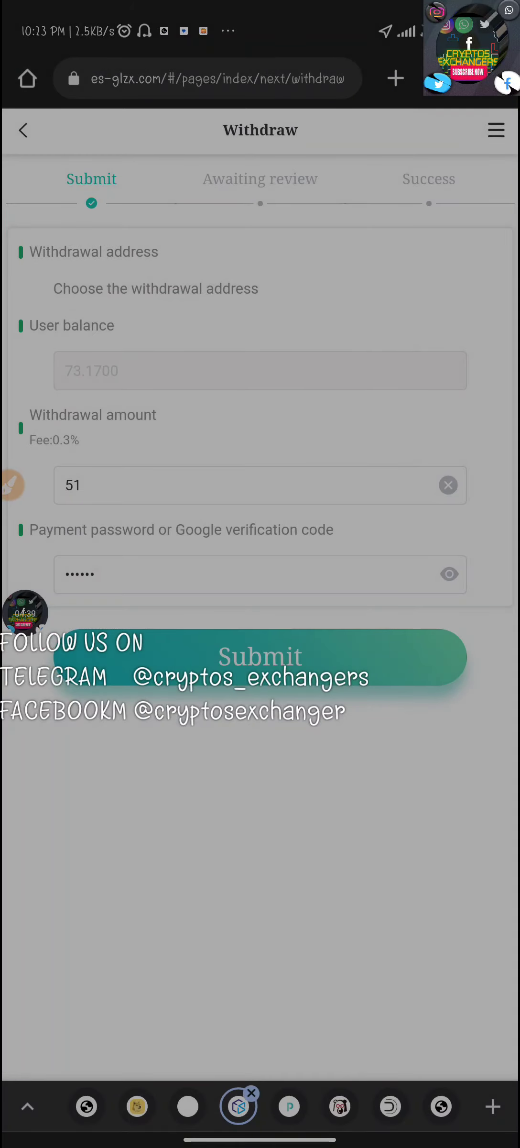
{"action": "left_click", "coordinate": [261, 658]}
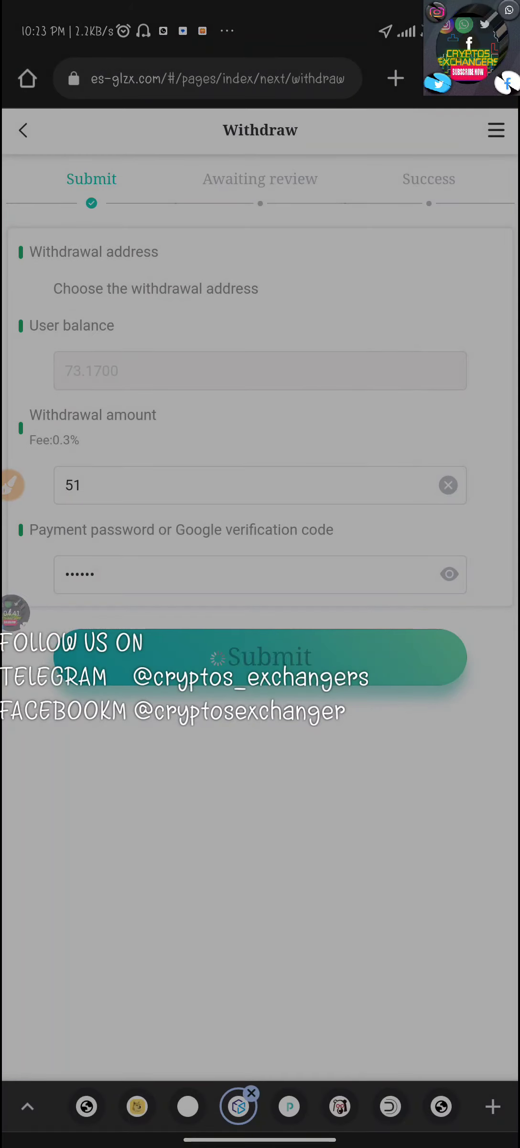
{"action": "left_click", "coordinate": [260, 657]}
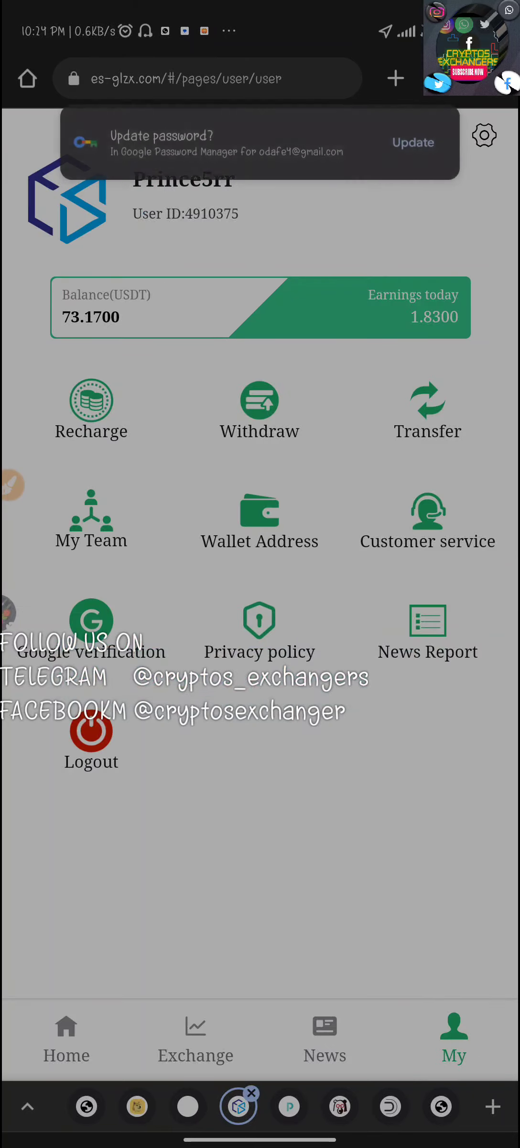
Step: Save a TRC20 wallet address for withdrawals with the requested verification code
{"action": "left_click", "coordinate": [260, 513]}
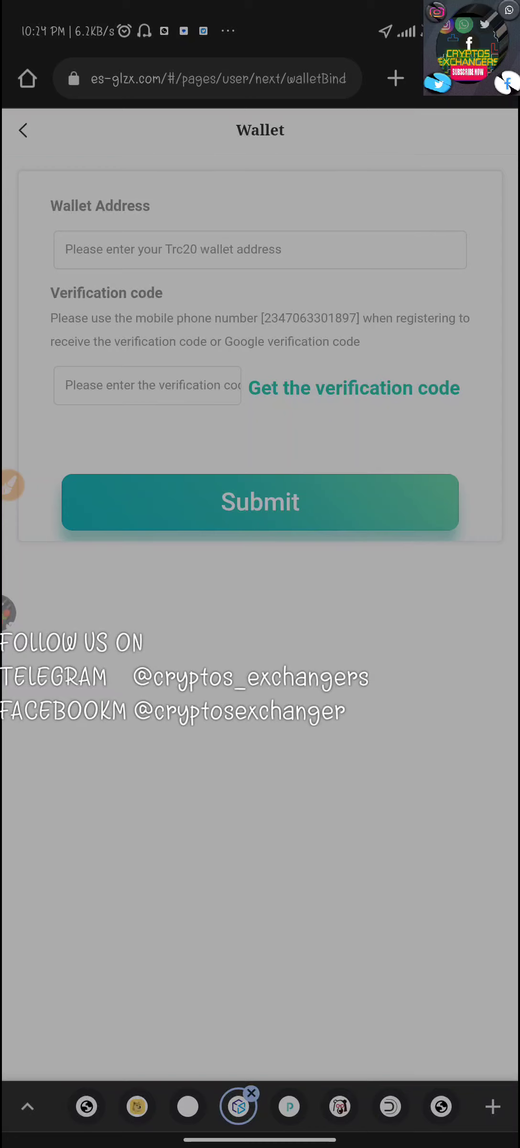
{"action": "left_click", "coordinate": [354, 387]}
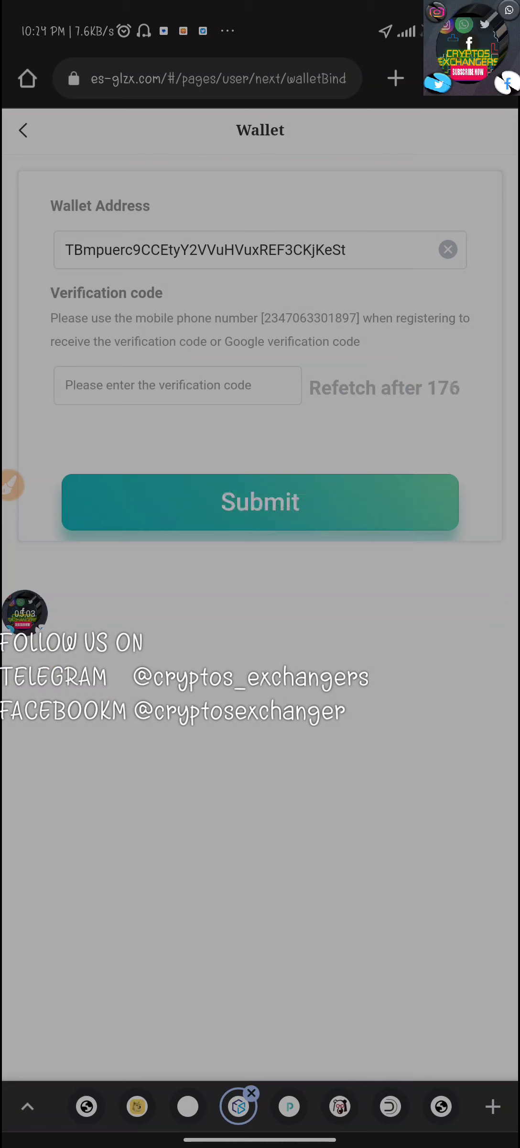
{"action": "left_click", "coordinate": [177, 386]}
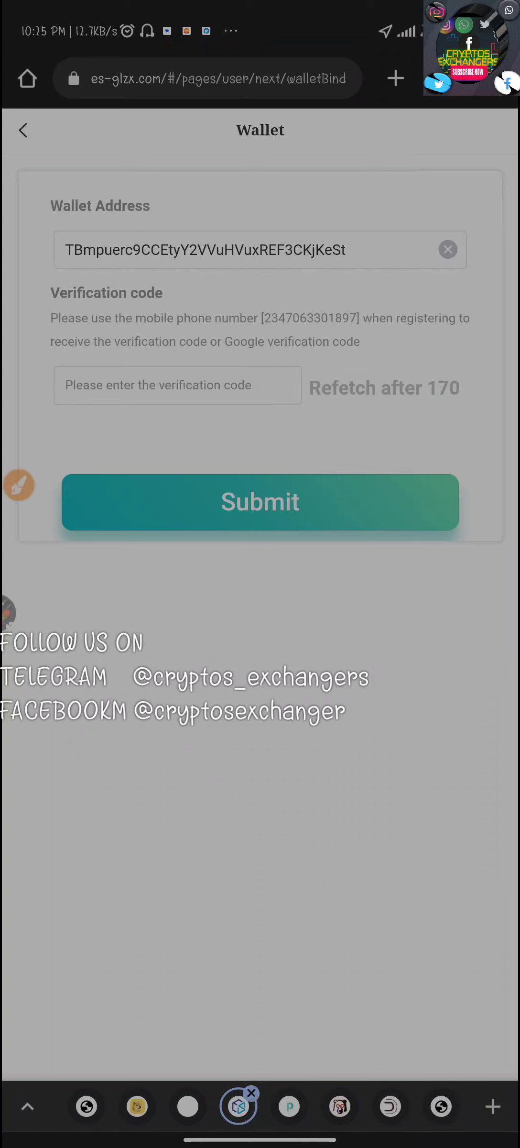
{"action": "left_click", "coordinate": [178, 385]}
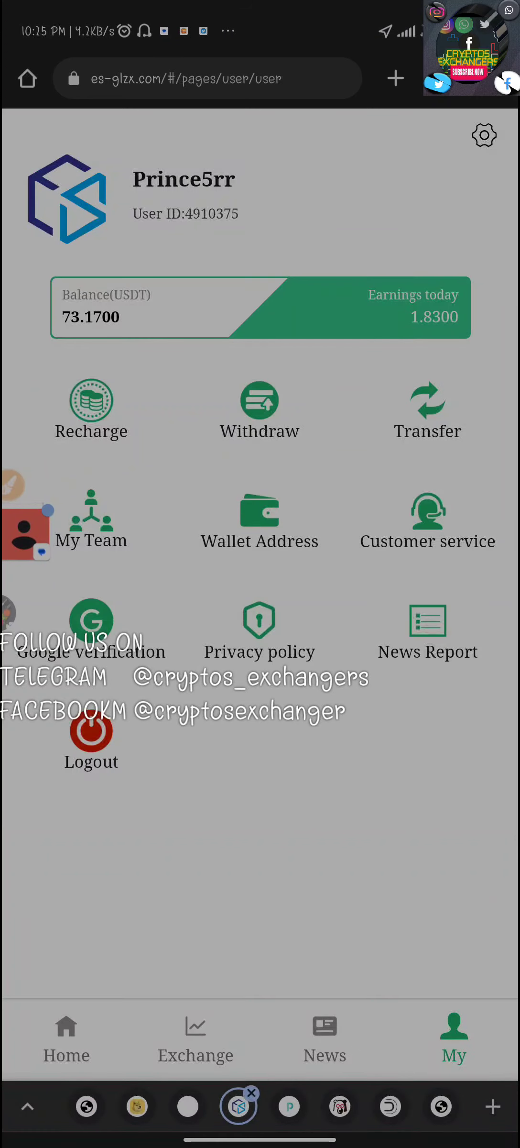
Step: Withdraw 51 USDT to the saved address, leaving a 22.1700 USDT balance
{"action": "left_click", "coordinate": [261, 400]}
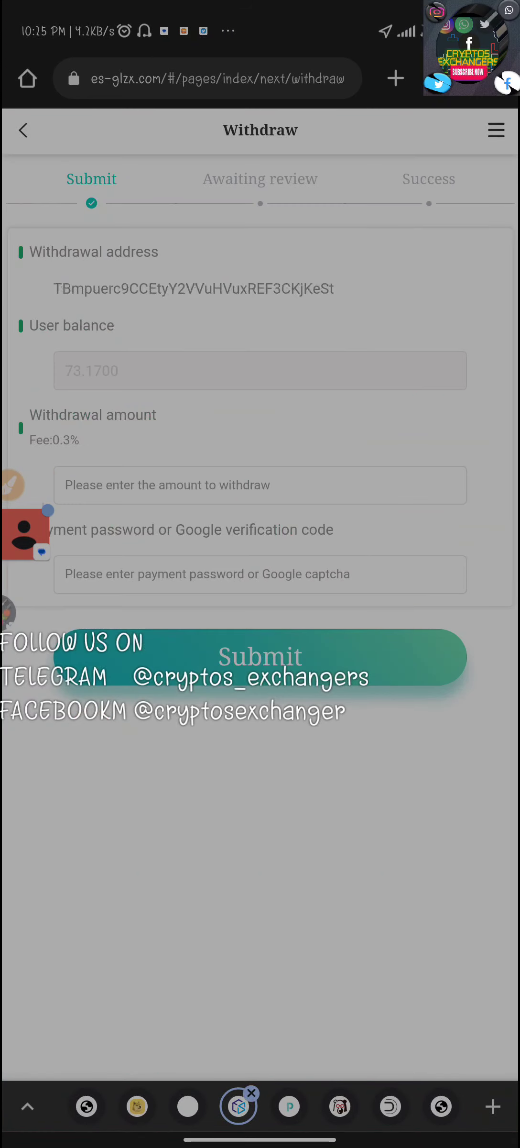
{"action": "type", "text": "51"}
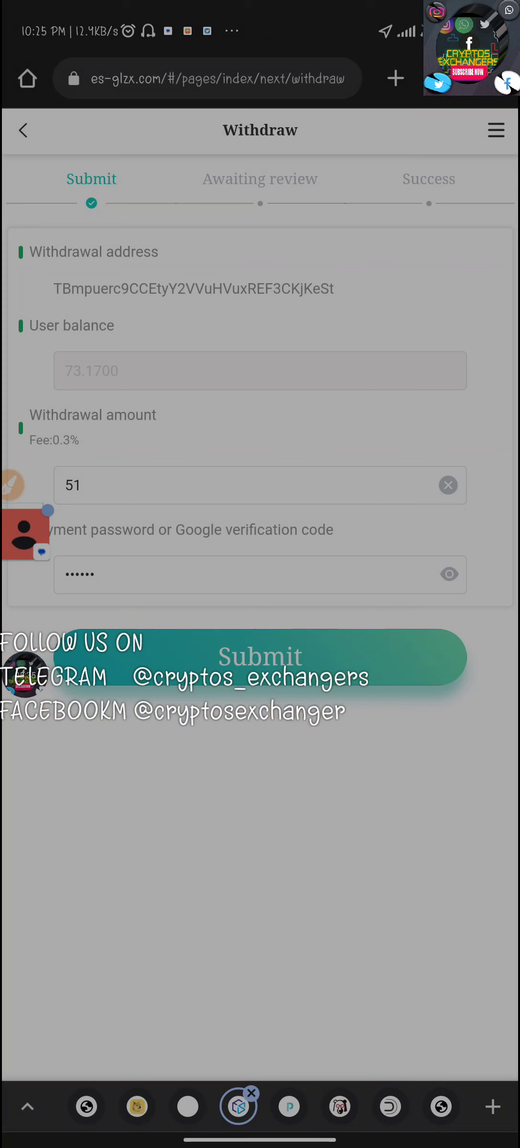
{"action": "left_click", "coordinate": [261, 658]}
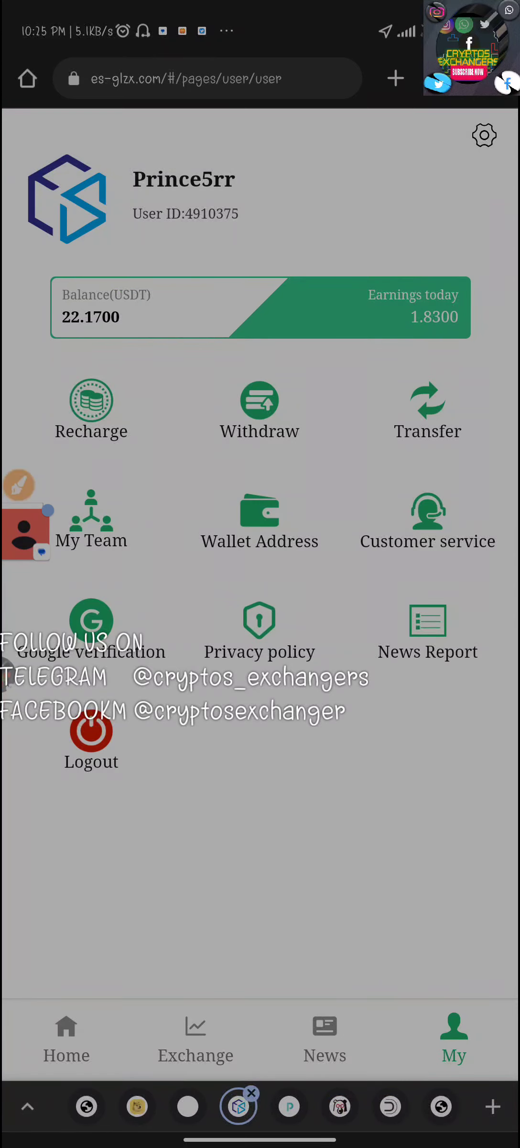
{"action": "left_click", "coordinate": [261, 400]}
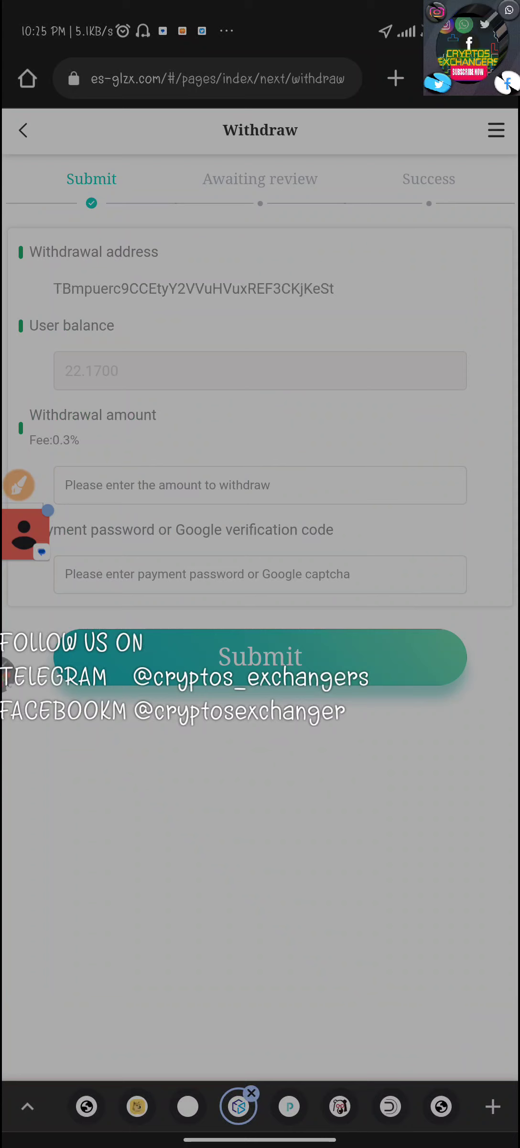
{"action": "left_click", "coordinate": [260, 657]}
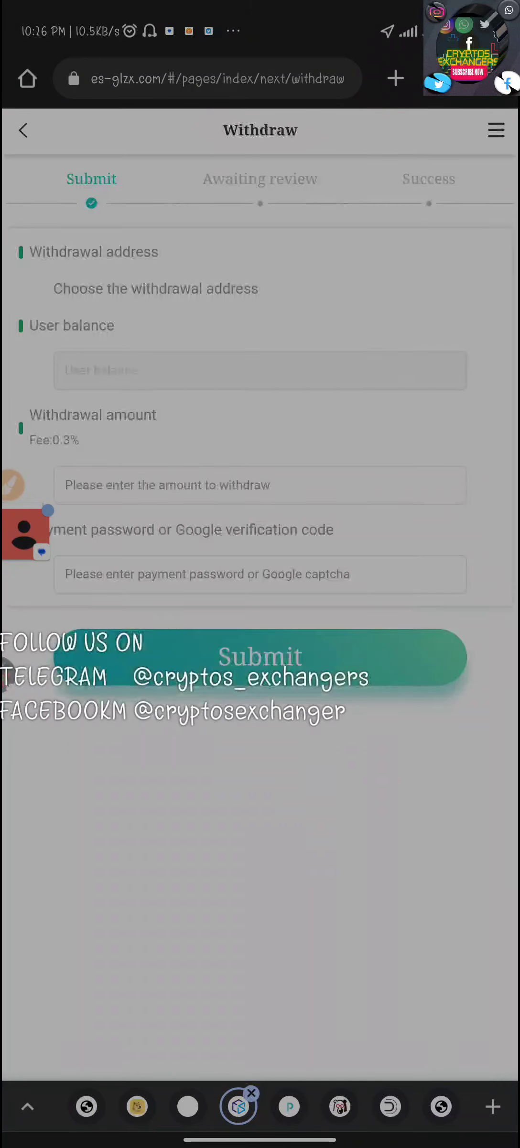
{"action": "left_click", "coordinate": [23, 130]}
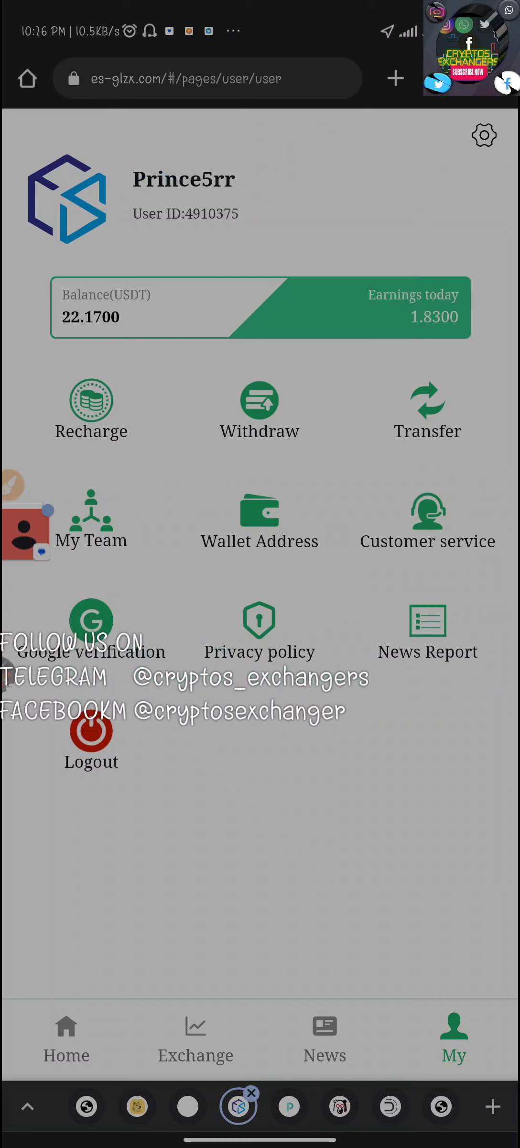
Step: From Home, find the CCI strategy in My strategy and start it with the 22.17 USDT balance
{"action": "left_click", "coordinate": [66, 1038]}
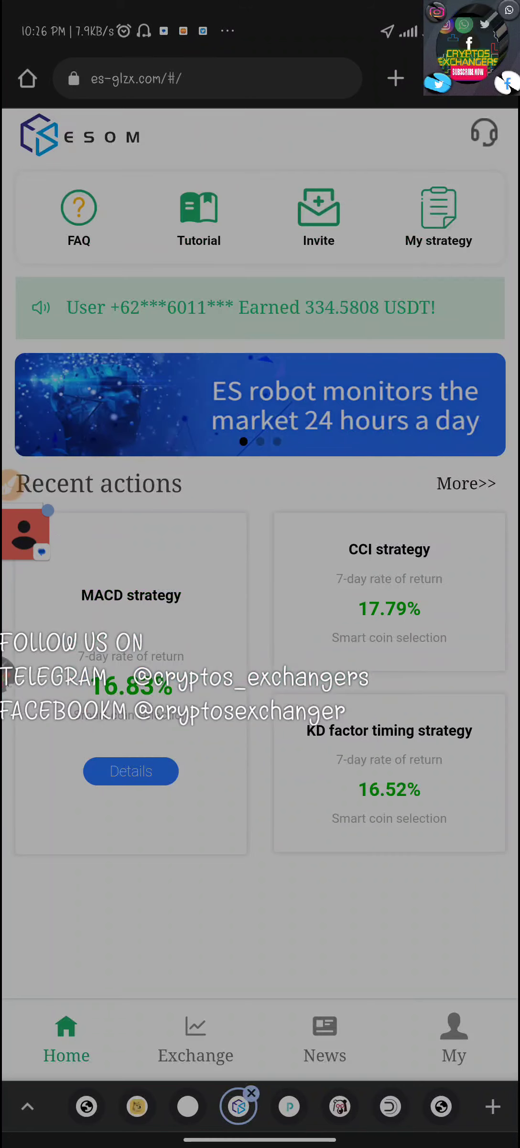
{"action": "left_click", "coordinate": [439, 208]}
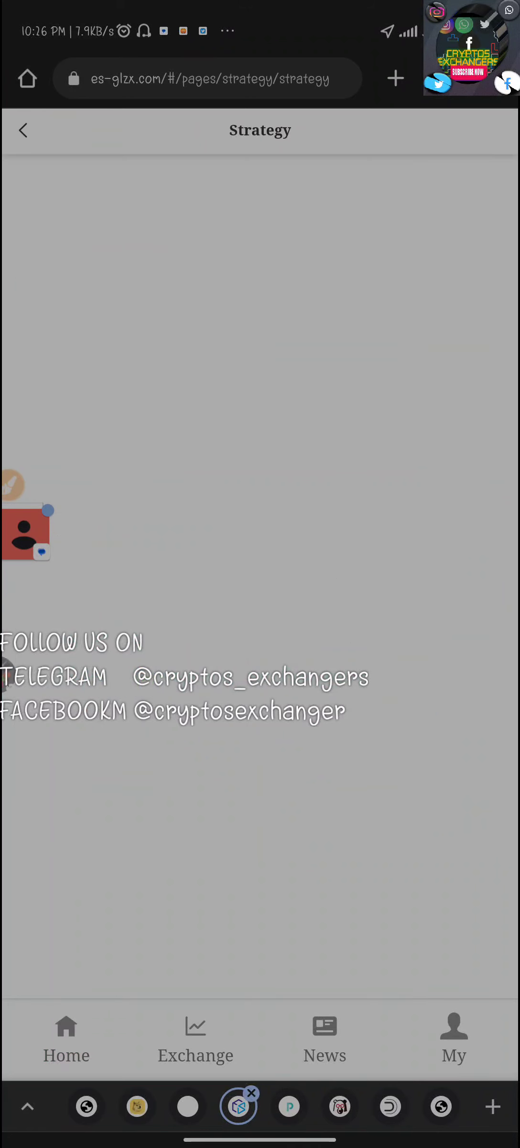
{"action": "scroll", "scroll_direction": "down", "scroll_amount": 3}
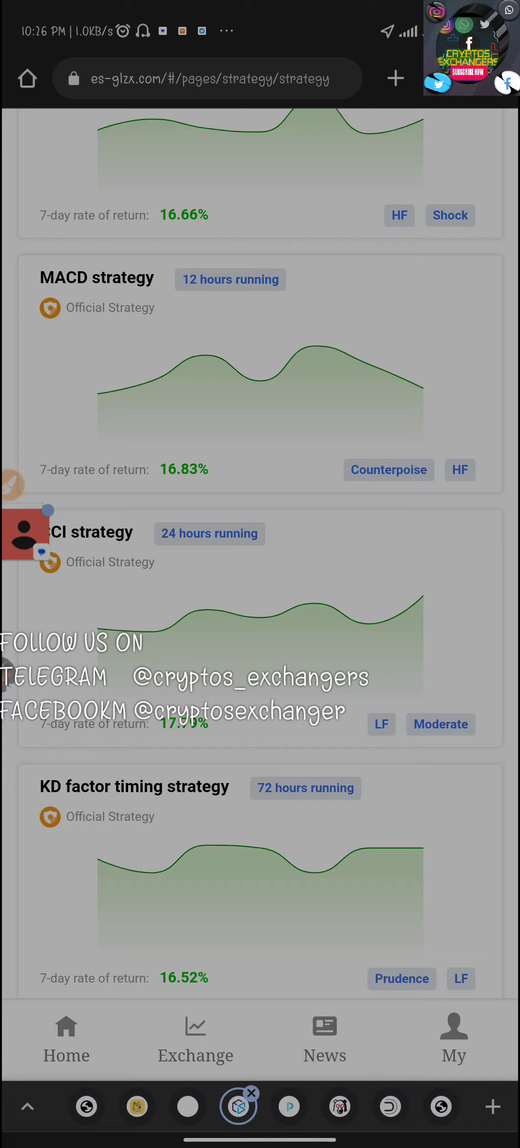
{"action": "left_click_drag", "start_coordinate": [249, 762], "coordinate": [395, 827]}
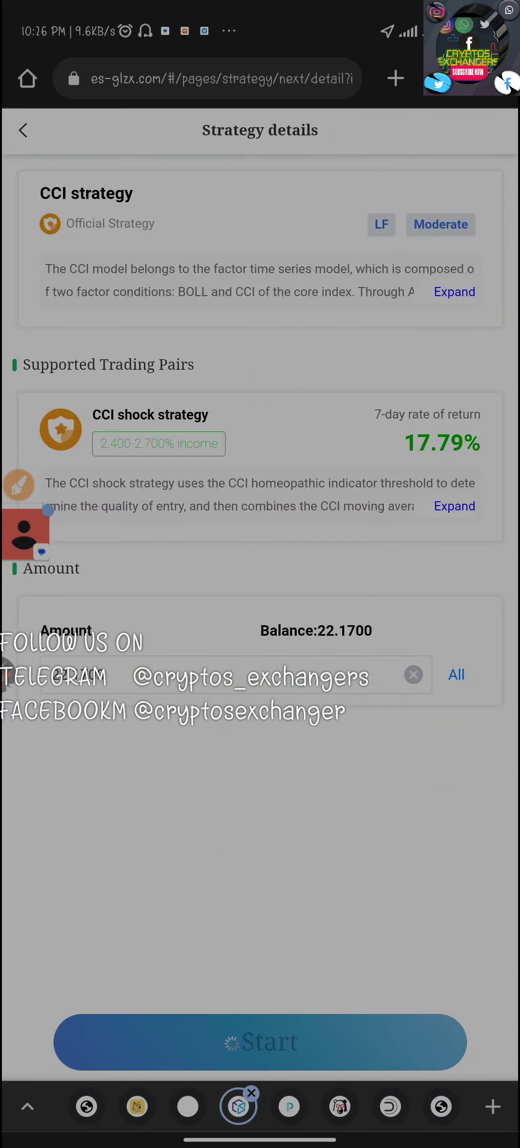
{"action": "left_click", "coordinate": [260, 1041]}
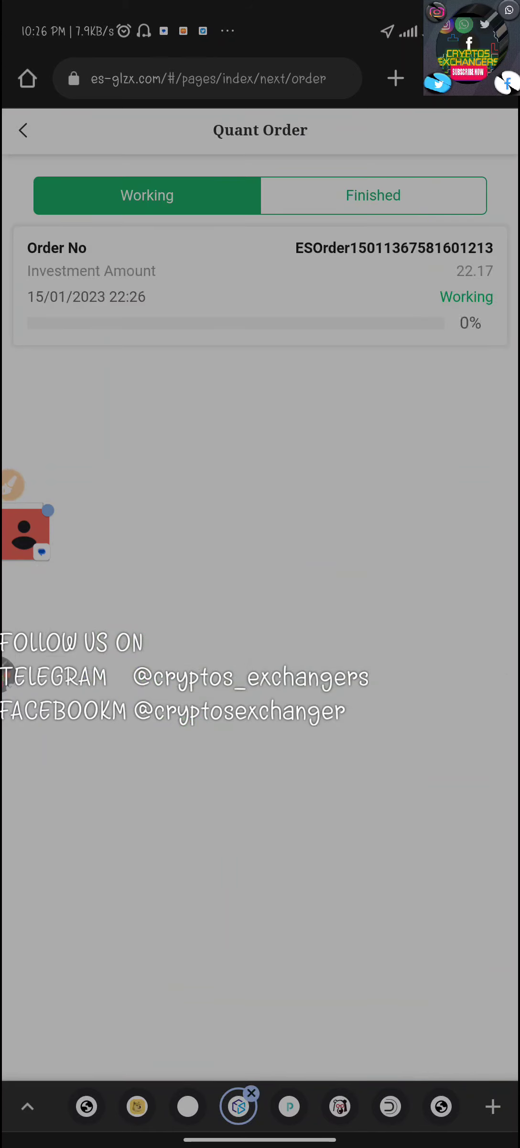
Step: View the working CCI order's 24-hour run ending 16/01/2023 22:26, then go home
{"action": "left_click", "coordinate": [23, 131]}
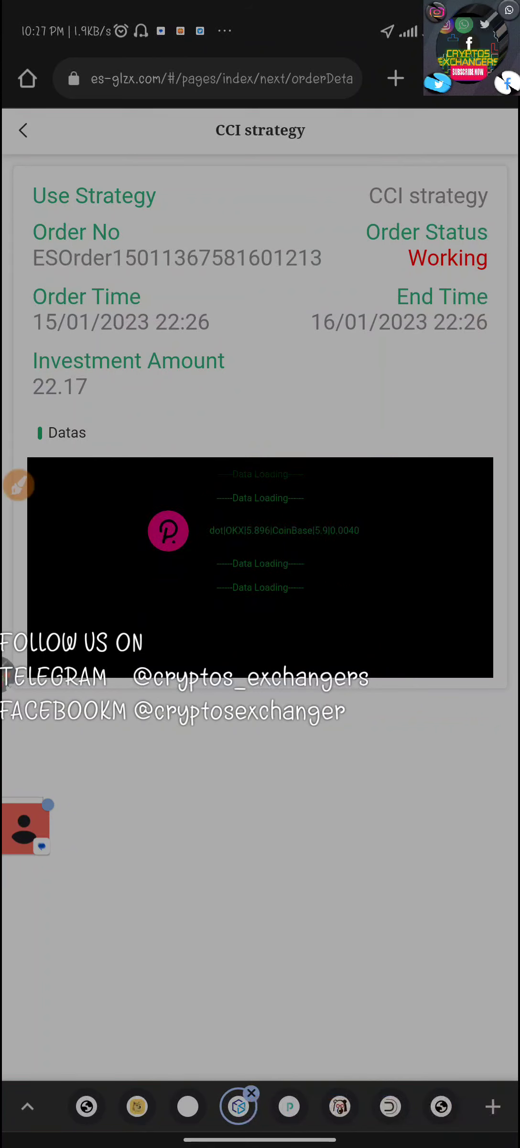
{"action": "left_click", "coordinate": [23, 130]}
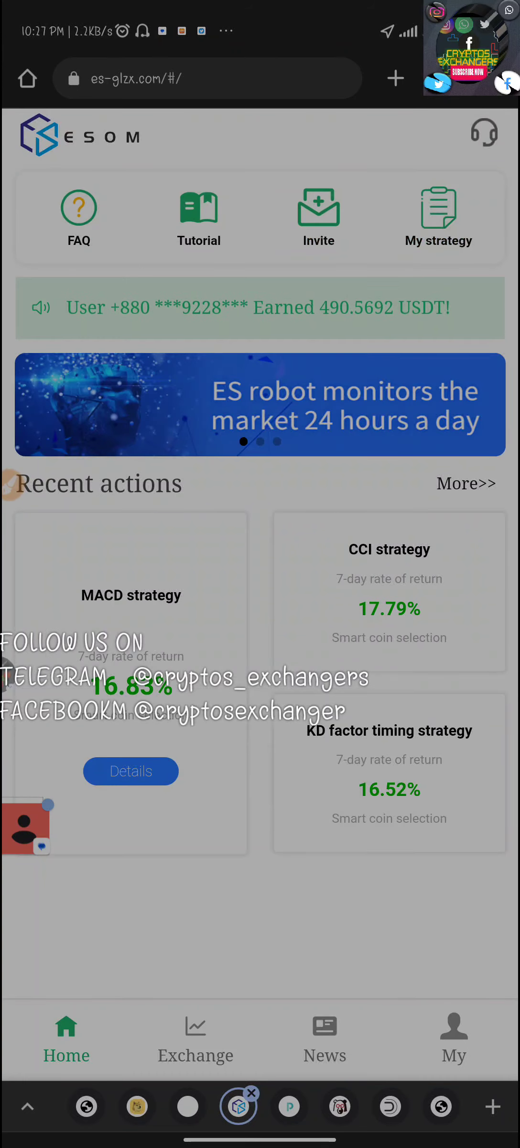
Step: Open the My account page showing a 0.0000 USDT balance and 1.8300 earned today
{"action": "left_click", "coordinate": [454, 1036]}
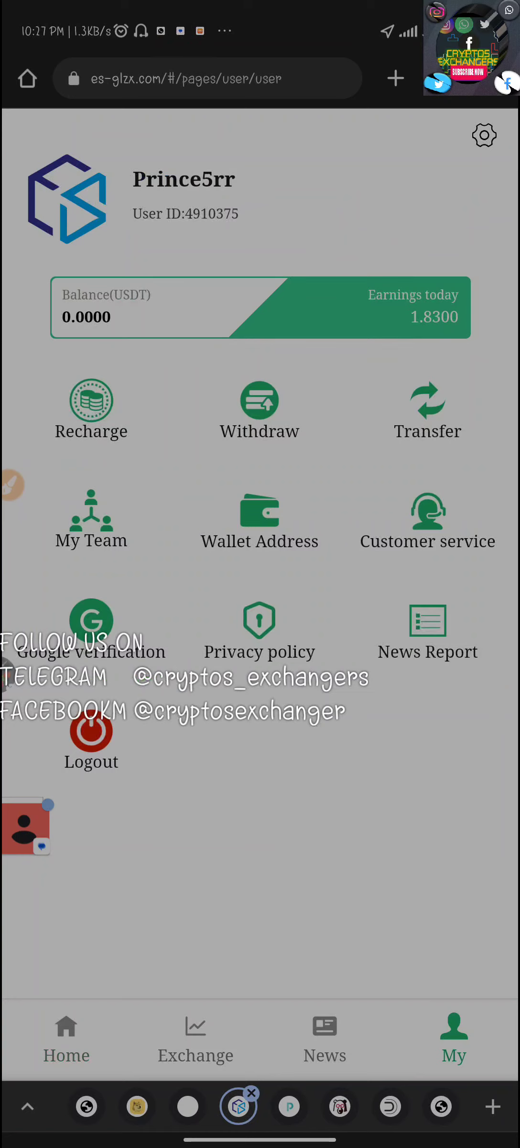
{"action": "left_click", "coordinate": [259, 400]}
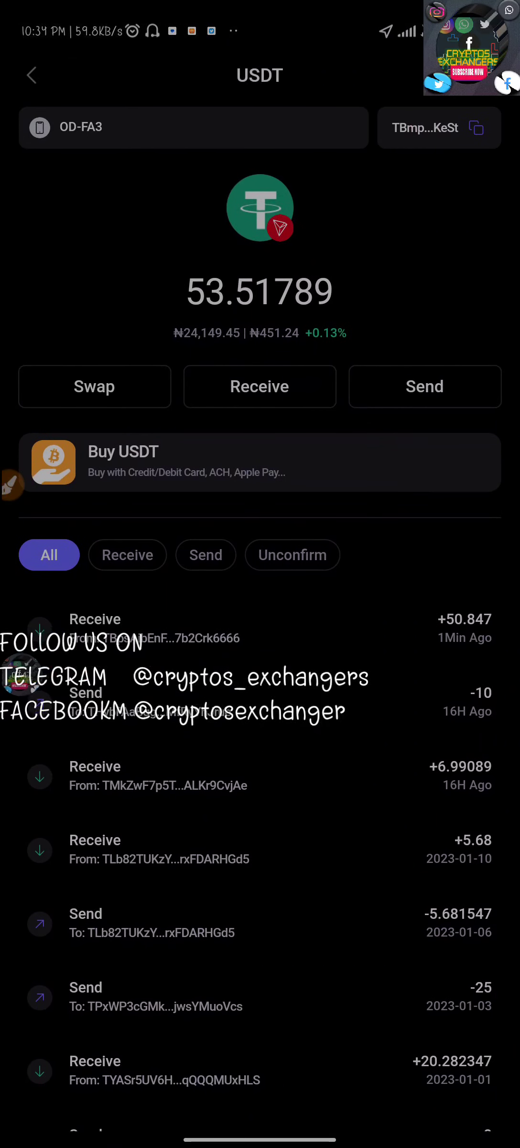
Step: Highlight the +50.847 USDT receipt in the wallet, then return to ESOM's withdraw records
{"action": "left_click_drag", "start_coordinate": [351, 655], "coordinate": [424, 663]}
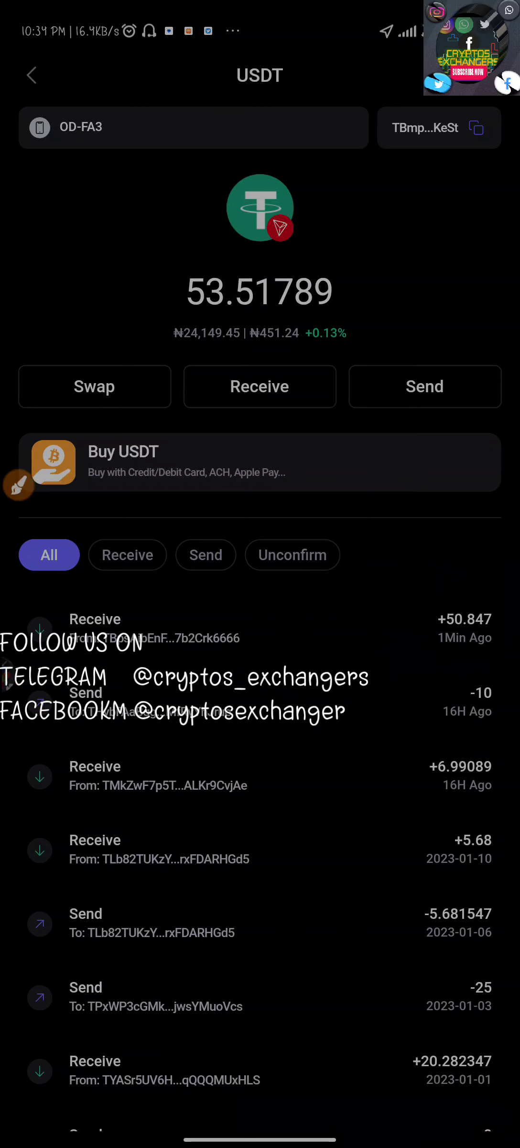
{"action": "left_click", "coordinate": [472, 129]}
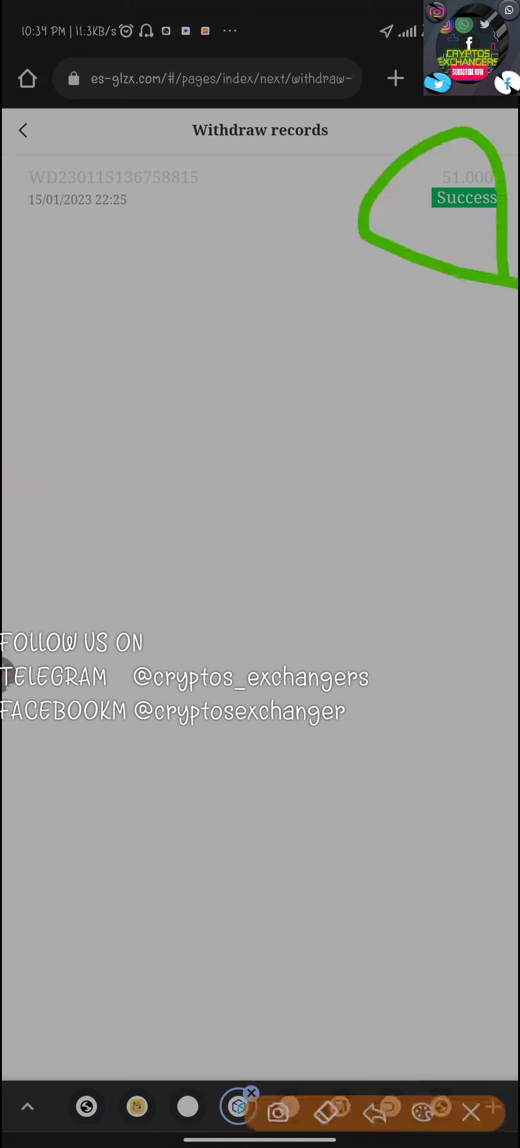
Step: Mark the 51.0000 Success withdrawal entry and go back to the account page
{"action": "left_click_drag", "start_coordinate": [77, 483], "coordinate": [158, 603]}
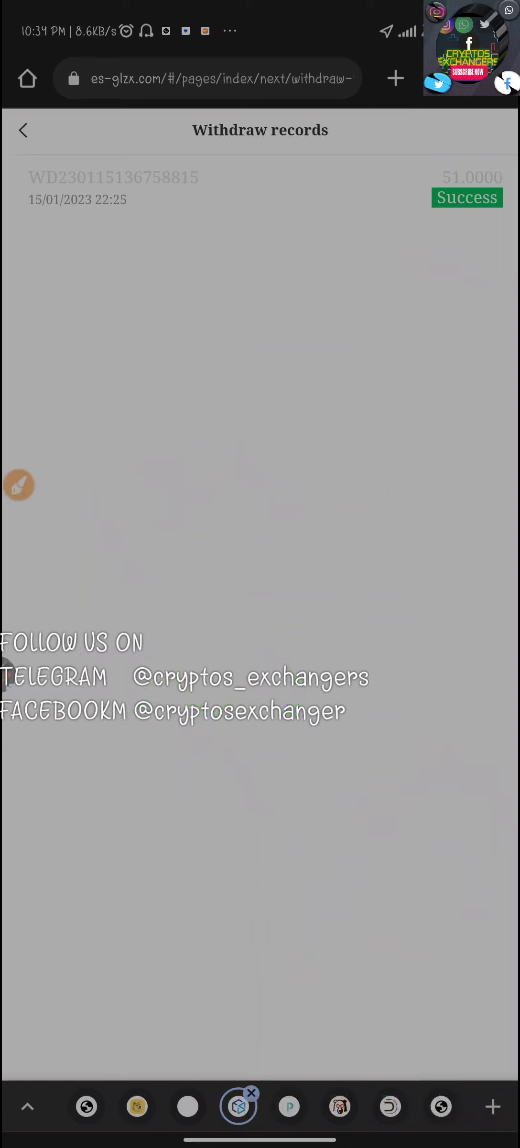
{"action": "left_click", "coordinate": [22, 130]}
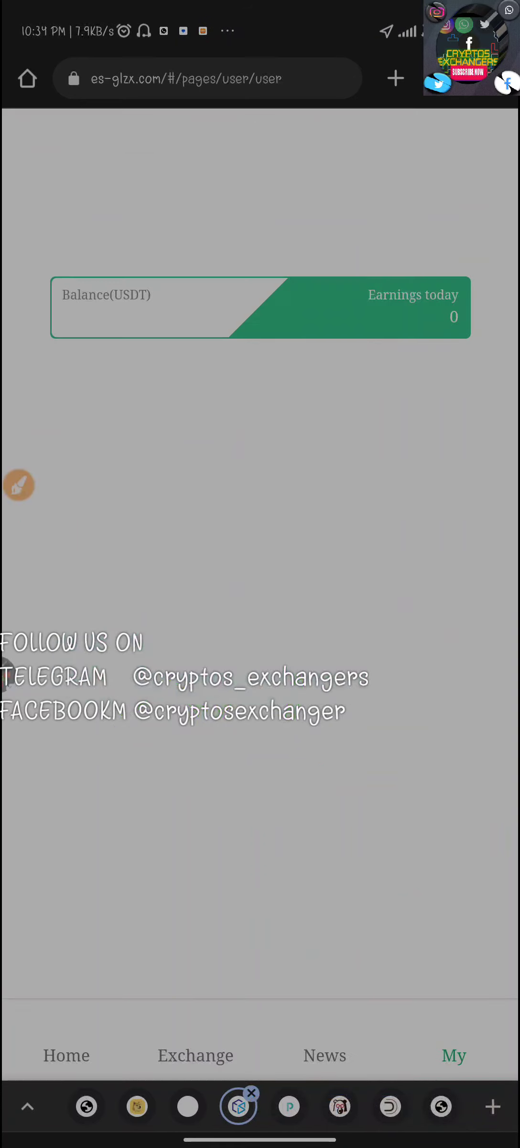
Step: Bring up the floating calculator over the account page showing 0.0000 balance and 1.8300 earnings
{"action": "left_click", "coordinate": [453, 1056]}
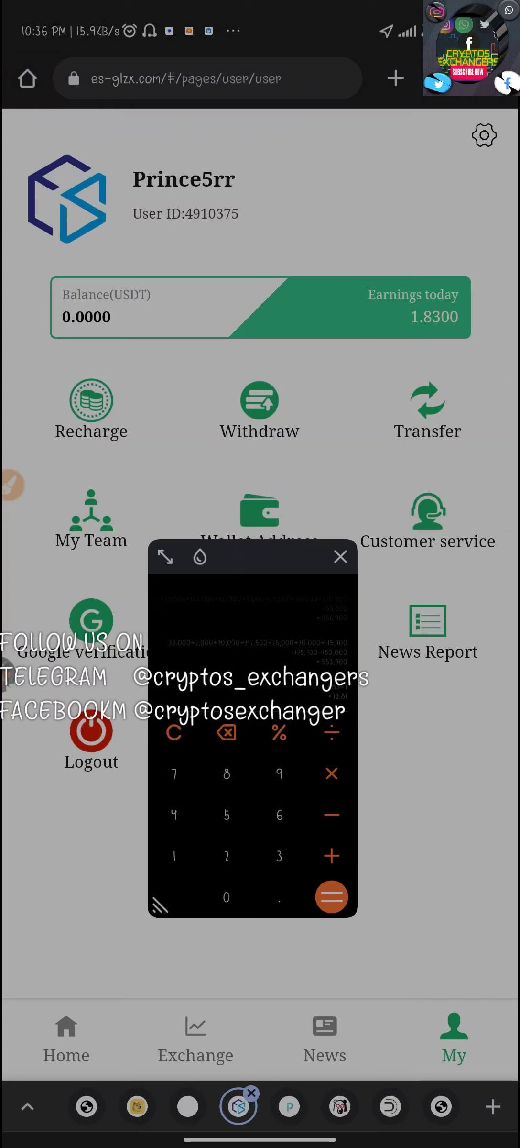
Step: Revisit the Working CCI order with 22.17 invested, then view the Binance price list with BTC at 20889.3
{"action": "left_click", "coordinate": [66, 1036]}
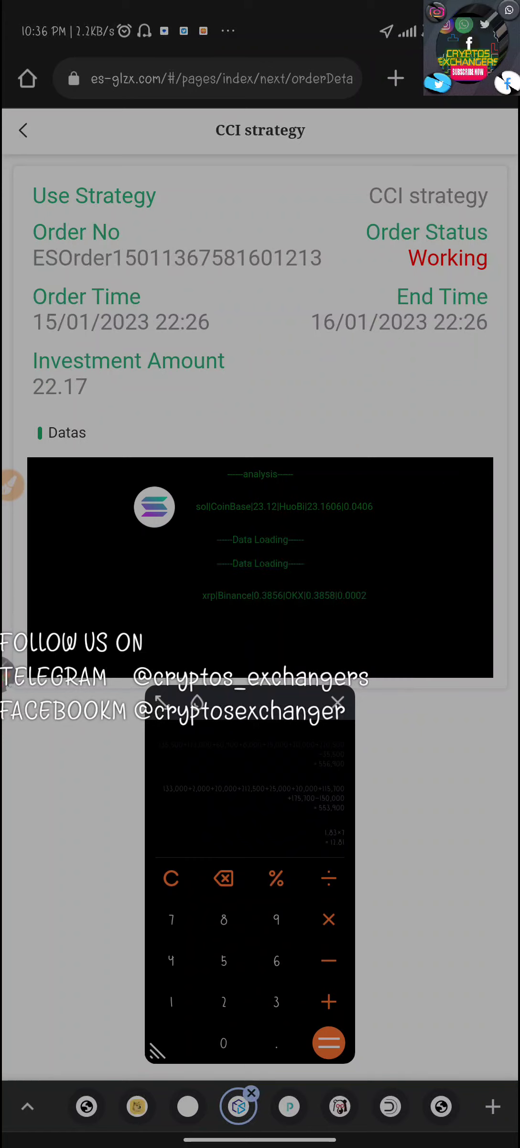
{"action": "left_click", "coordinate": [23, 130]}
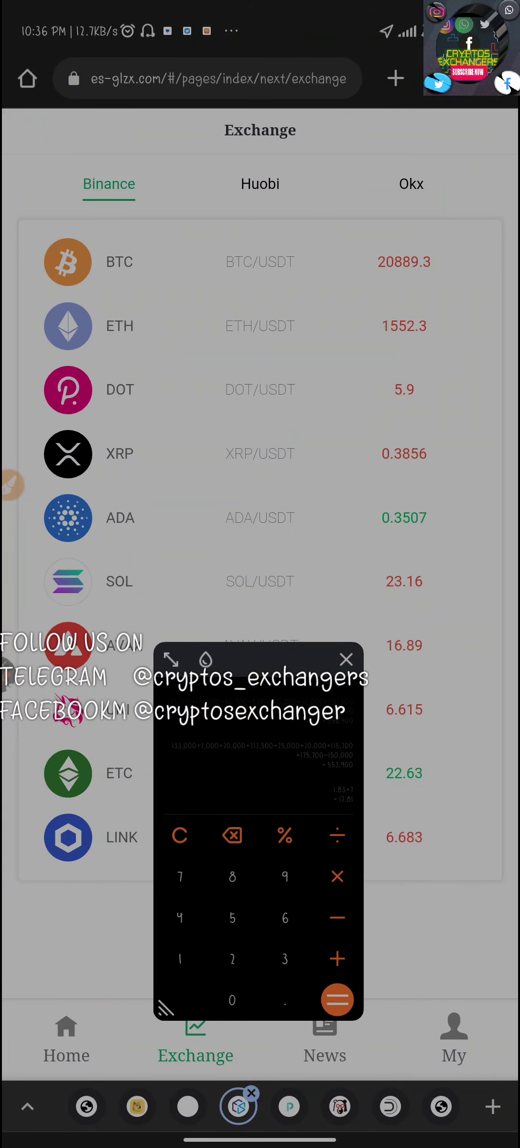
Step: Compare Huobi and Okx quotes with the calculator moved aside, returning to Binance with BTC at 20895.84
{"action": "left_click", "coordinate": [260, 183]}
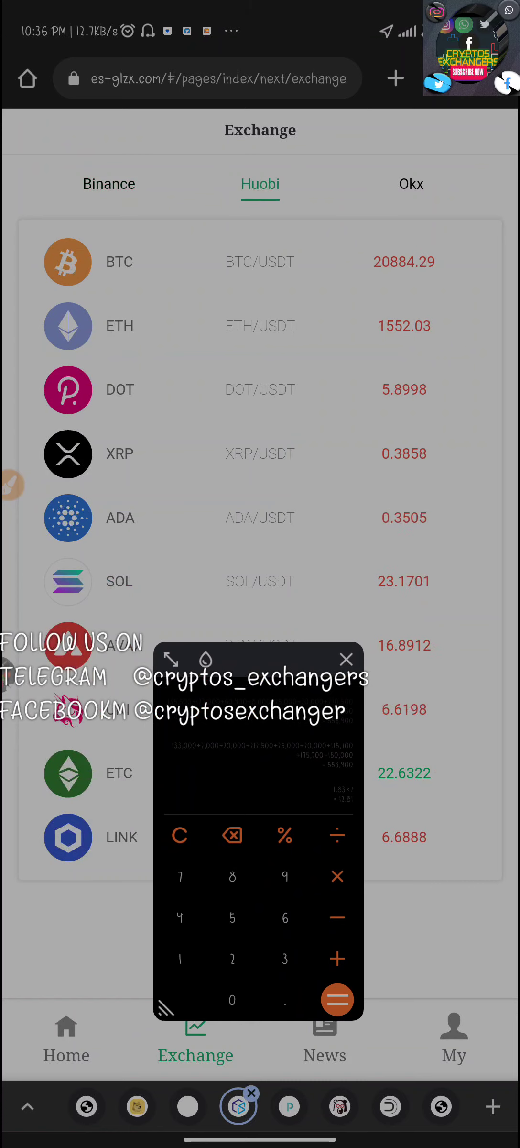
{"action": "left_click", "coordinate": [411, 184]}
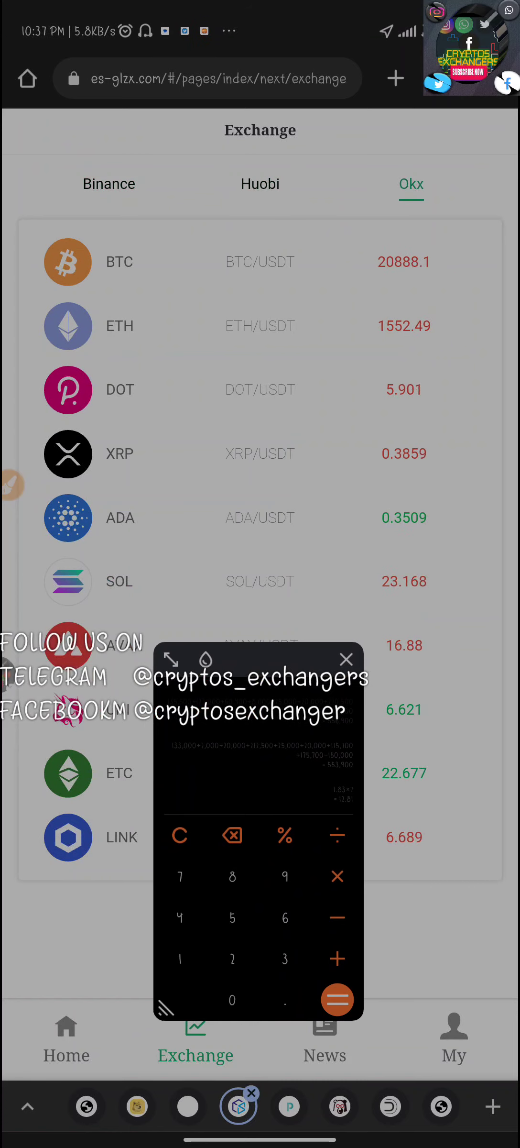
{"action": "left_click_drag", "start_coordinate": [256, 660], "coordinate": [413, 709]}
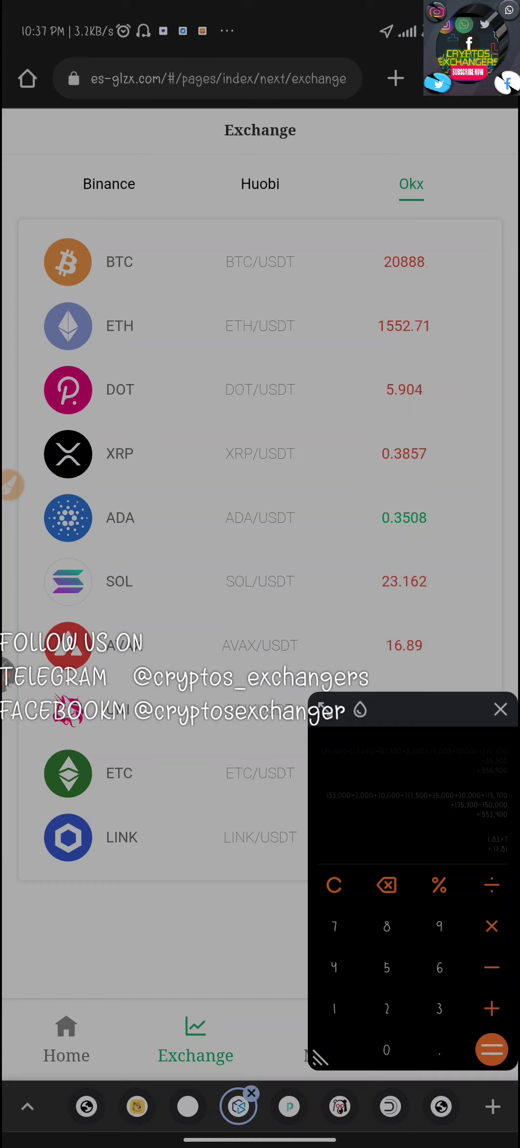
{"action": "left_click", "coordinate": [109, 185]}
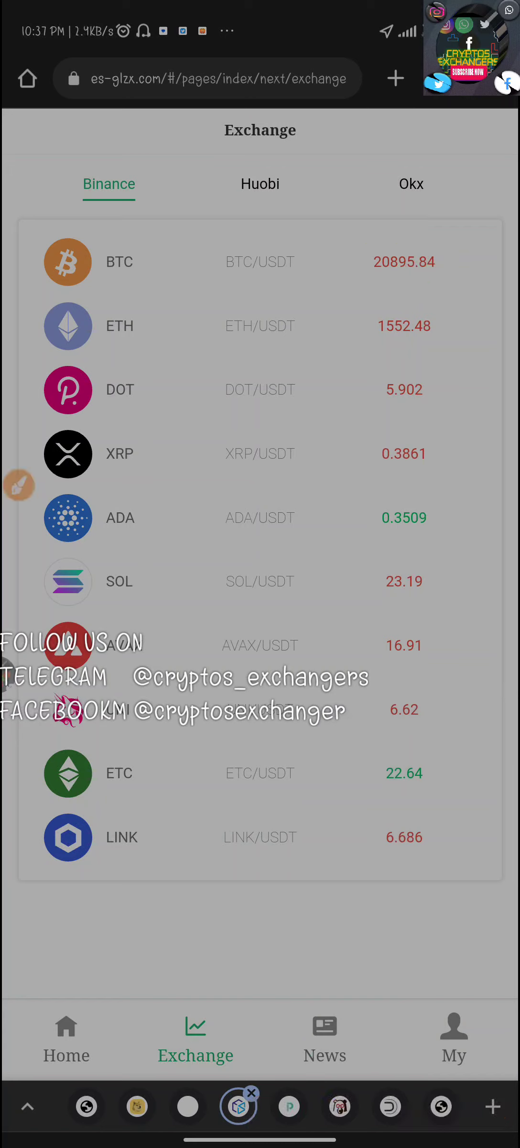
Step: Compare BTC prices on Huobi, Okx and Huobi again, then return to the home page with strategy return rates
{"action": "left_click", "coordinate": [260, 184]}
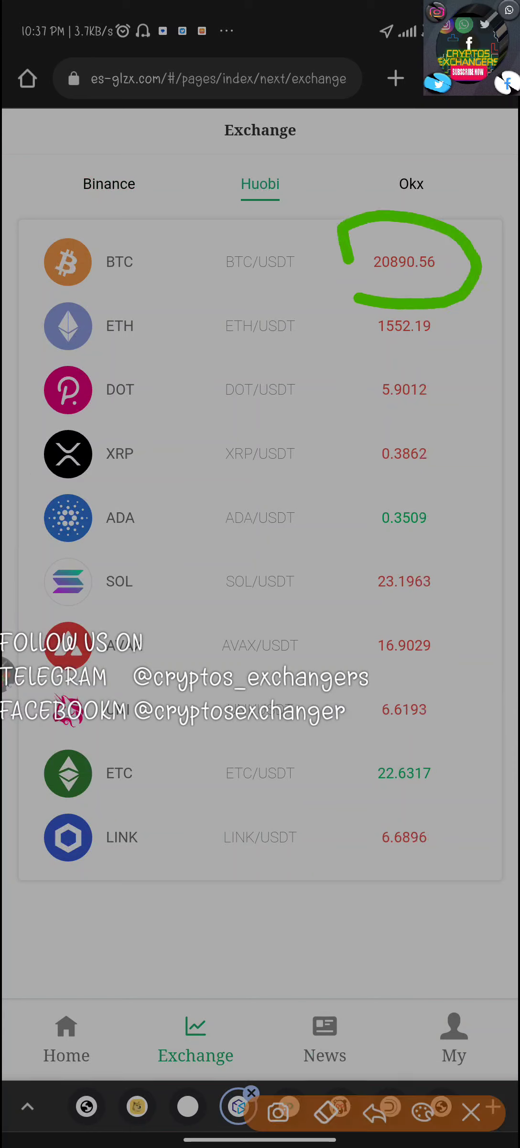
{"action": "left_click", "coordinate": [412, 183]}
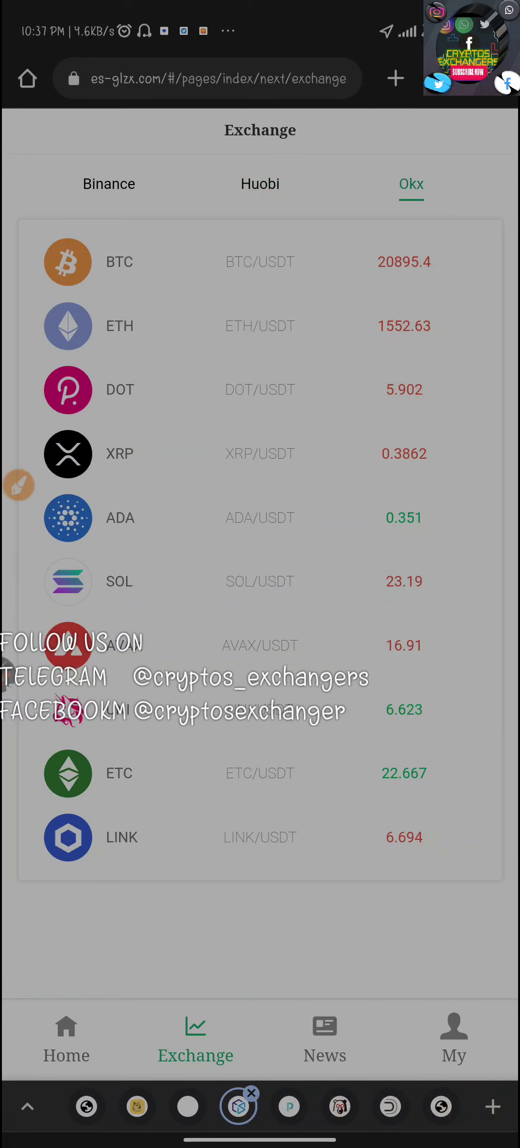
{"action": "left_click", "coordinate": [260, 183]}
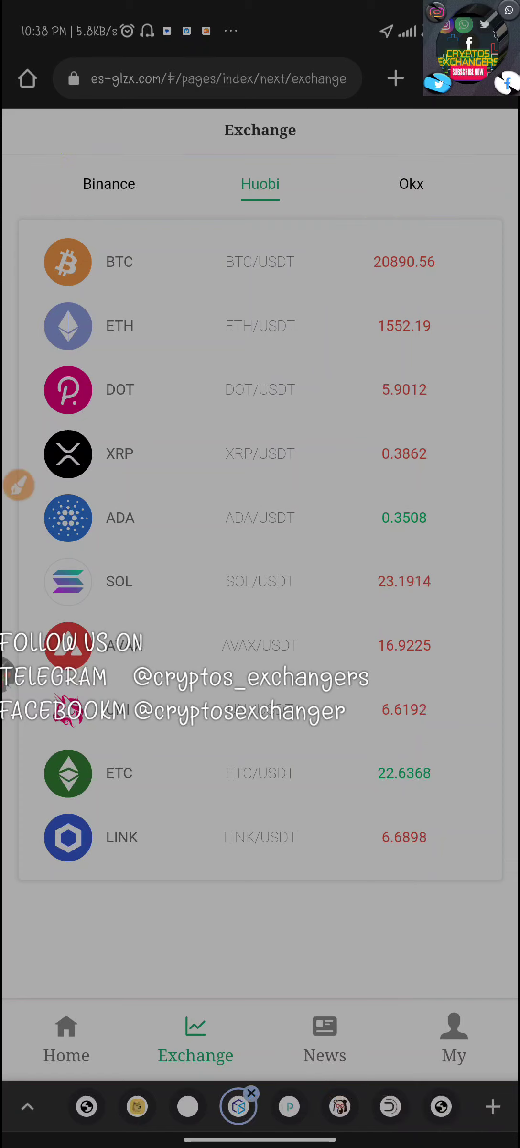
{"action": "left_click", "coordinate": [66, 1036]}
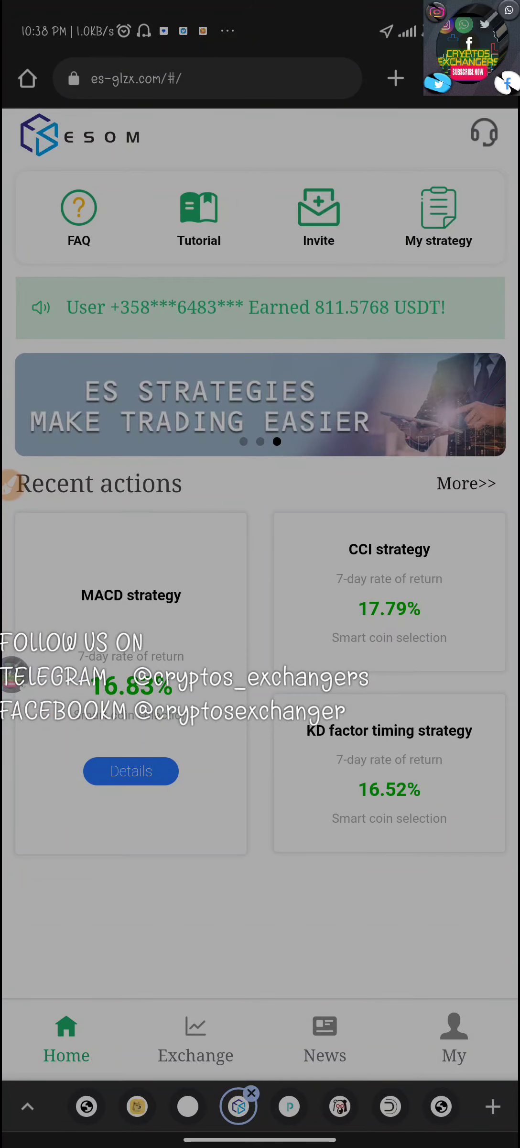
{"action": "left_click", "coordinate": [439, 208]}
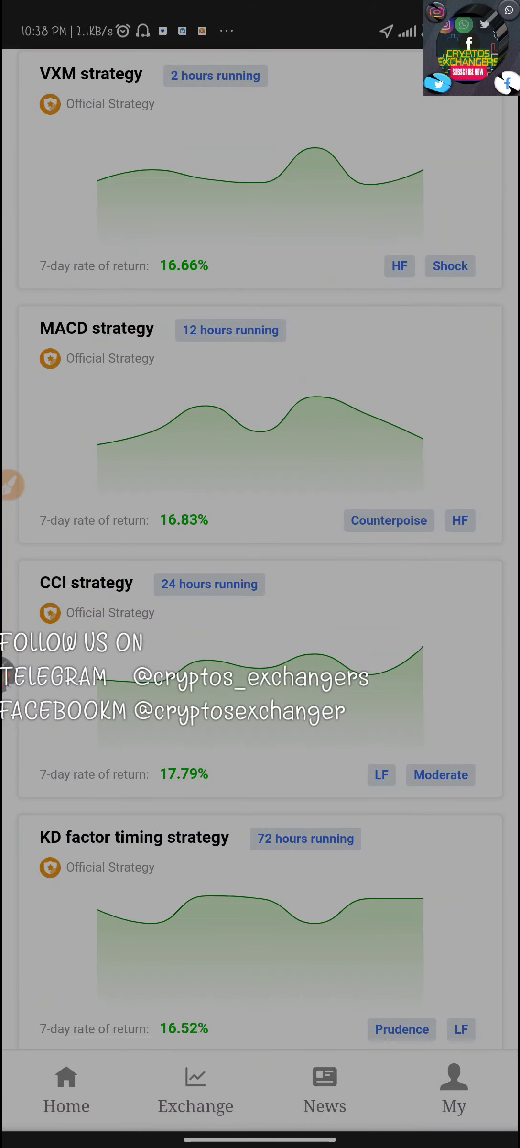
{"action": "left_click", "coordinate": [66, 1085]}
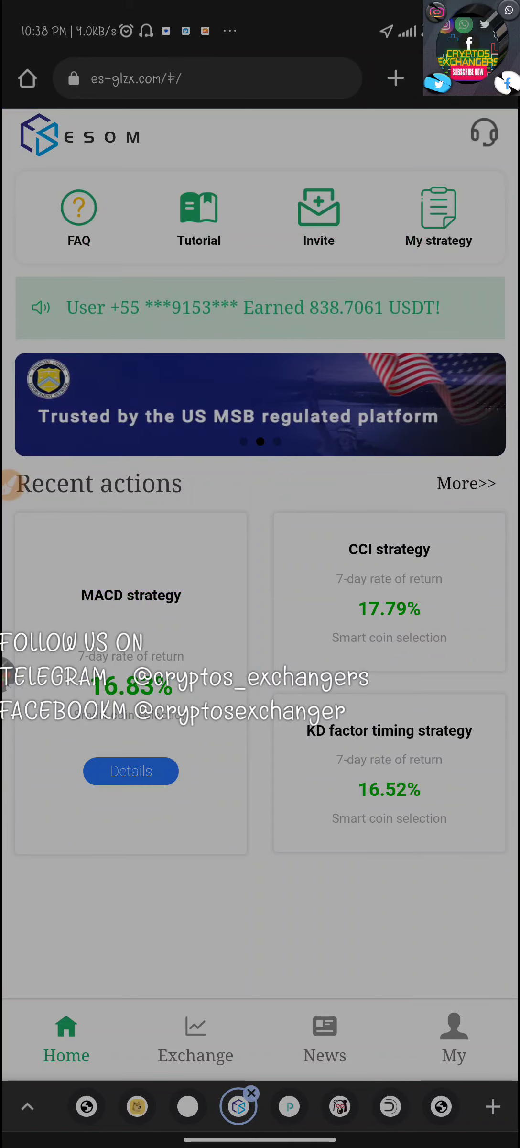
{"action": "left_click", "coordinate": [453, 1035]}
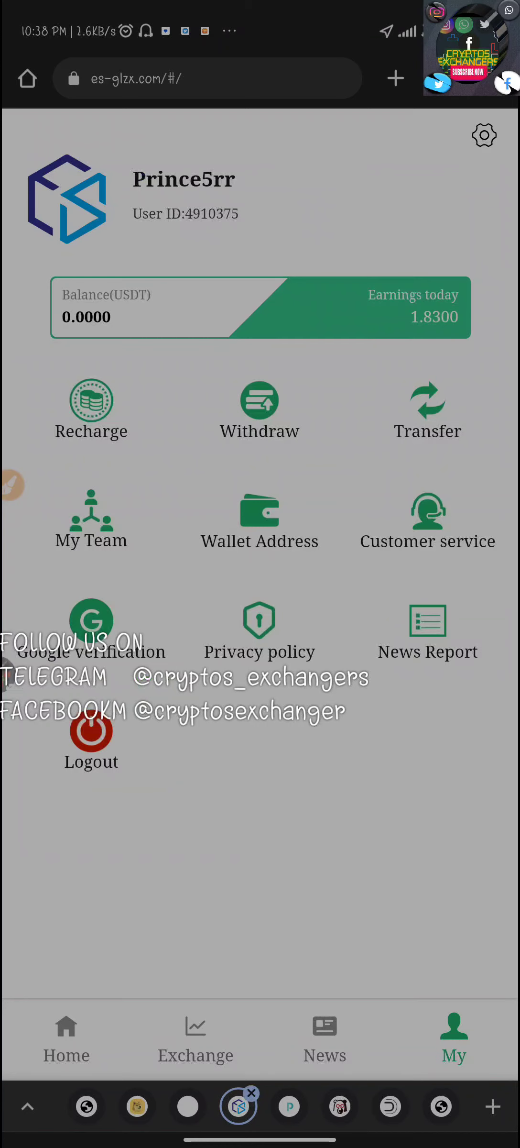
{"action": "left_click", "coordinate": [66, 1034]}
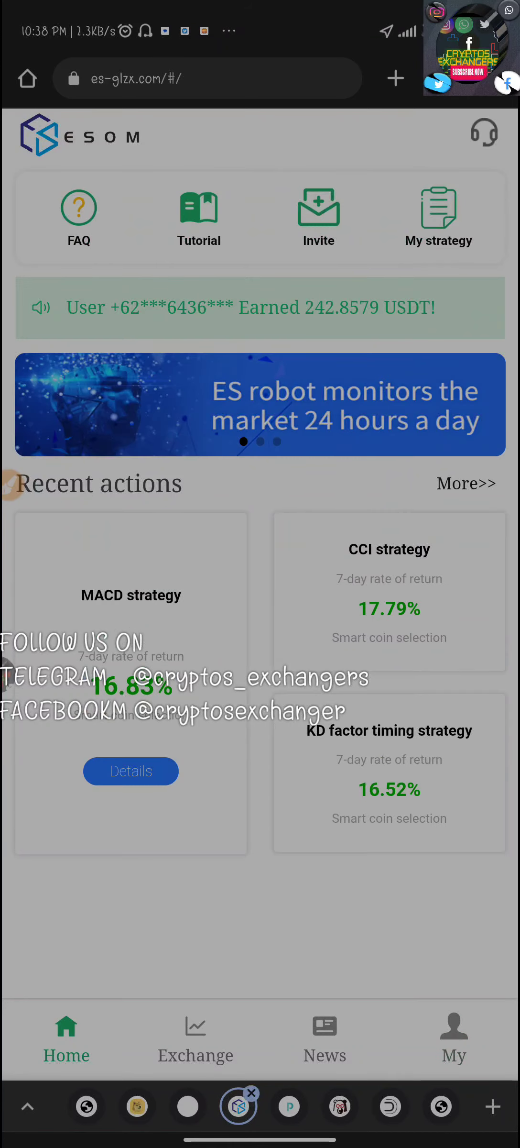